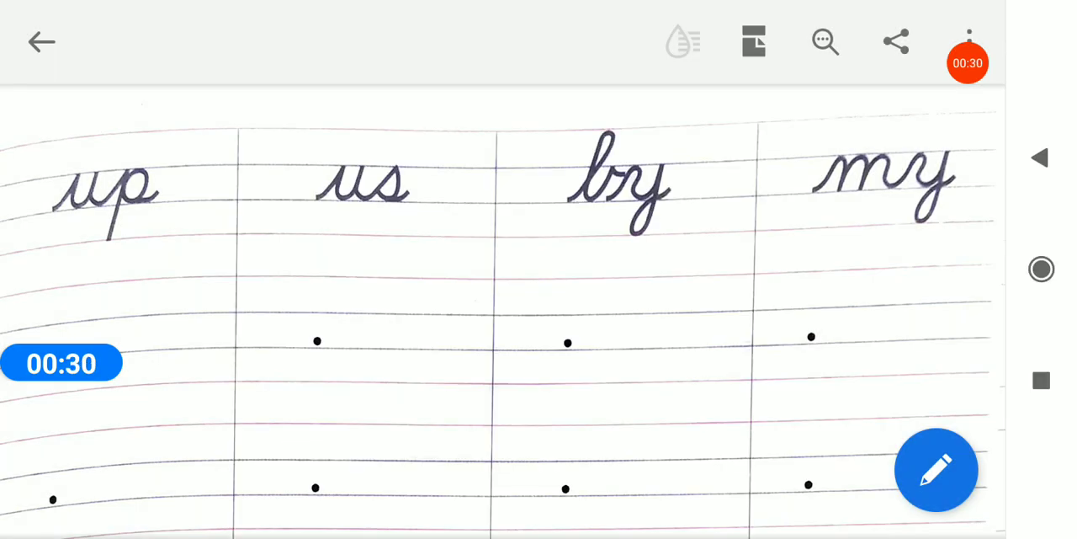
Enter red-pen annotation mode, undo a stray test stroke, then trace up, us and by in red
click(936, 470)
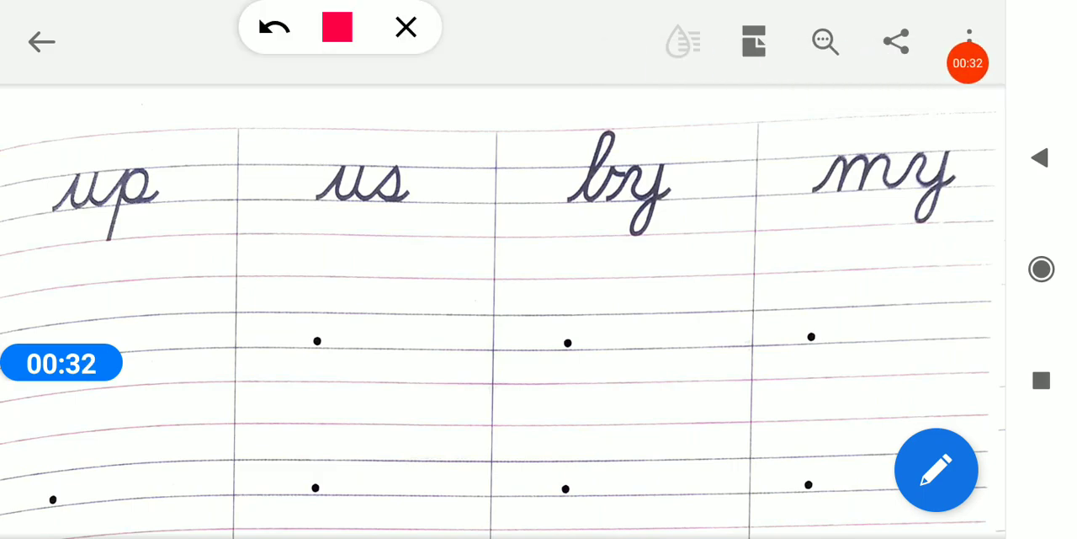
drag(101, 25, 80, 361)
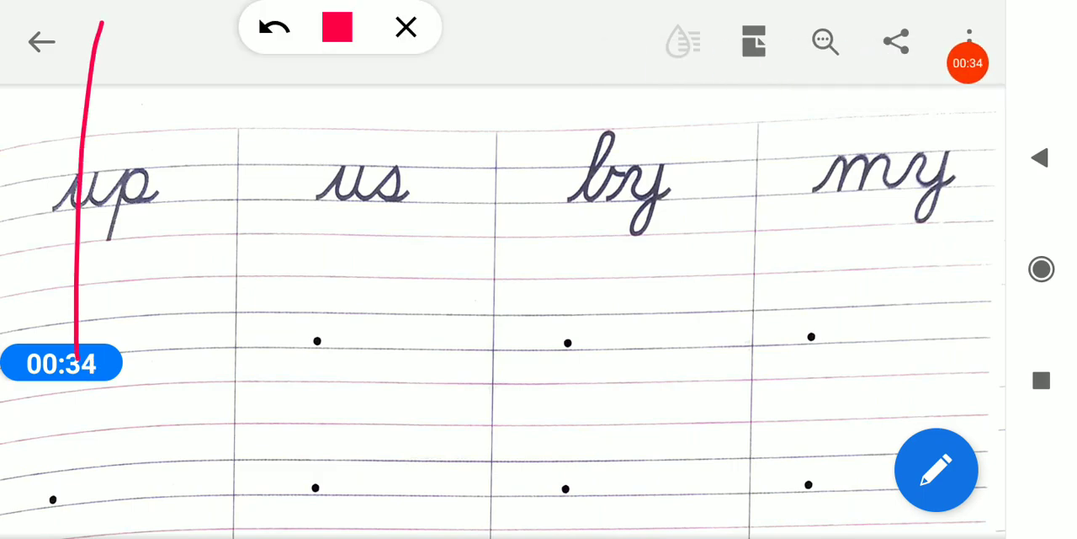
click(273, 27)
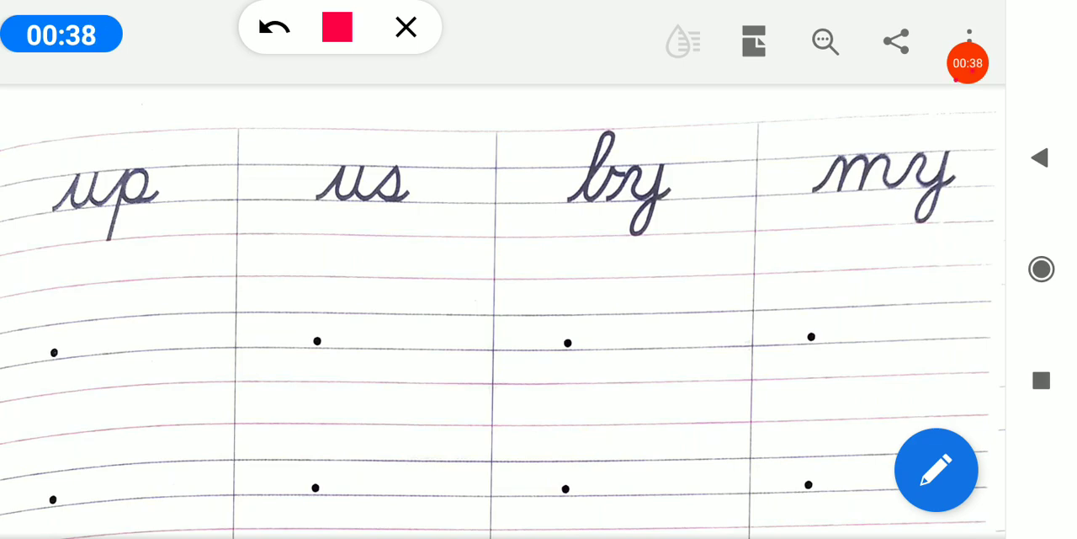
drag(41, 353, 148, 395)
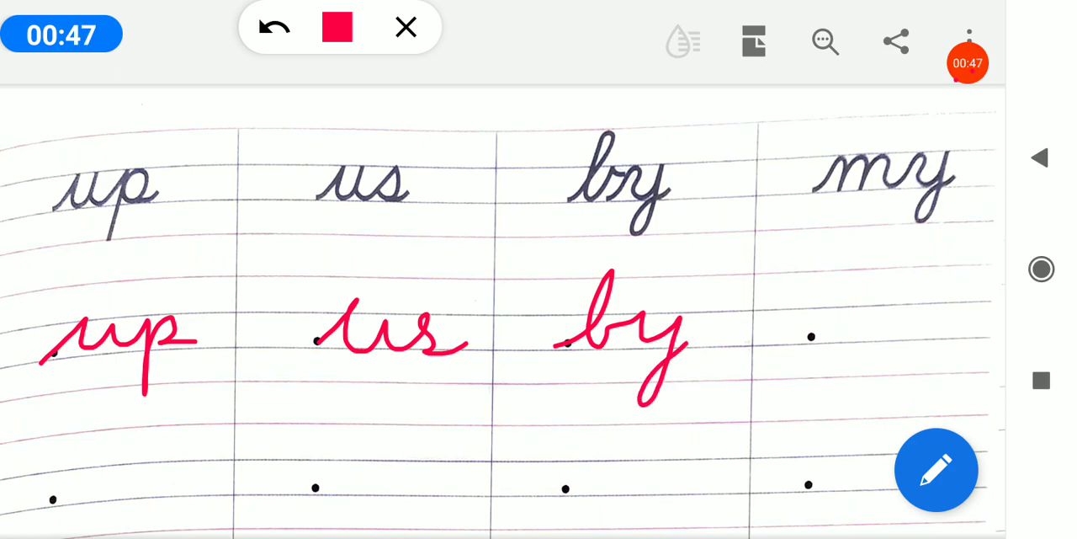
Begin tracing my in red beneath its printed model in the fourth column
drag(811, 337, 906, 337)
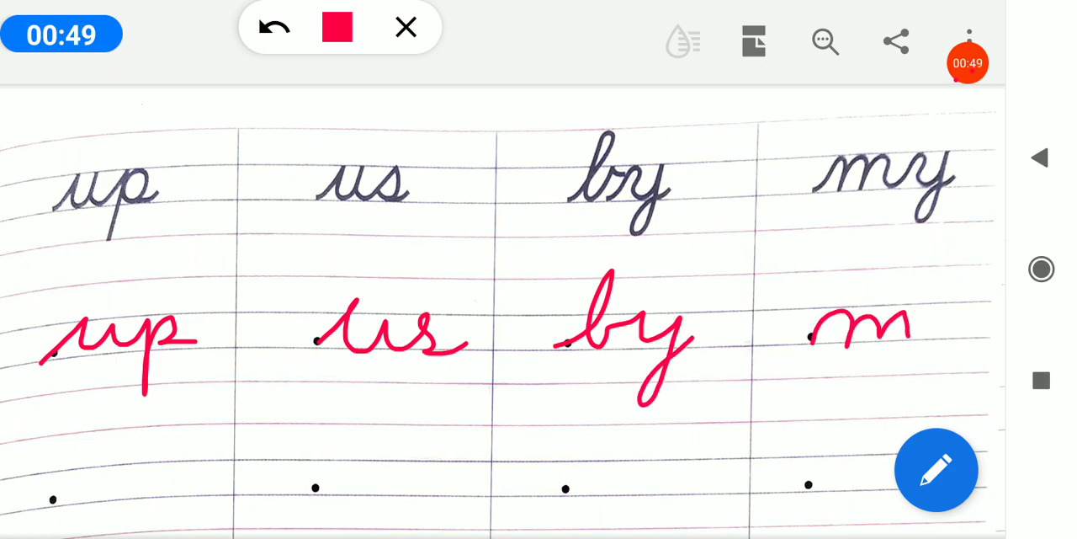